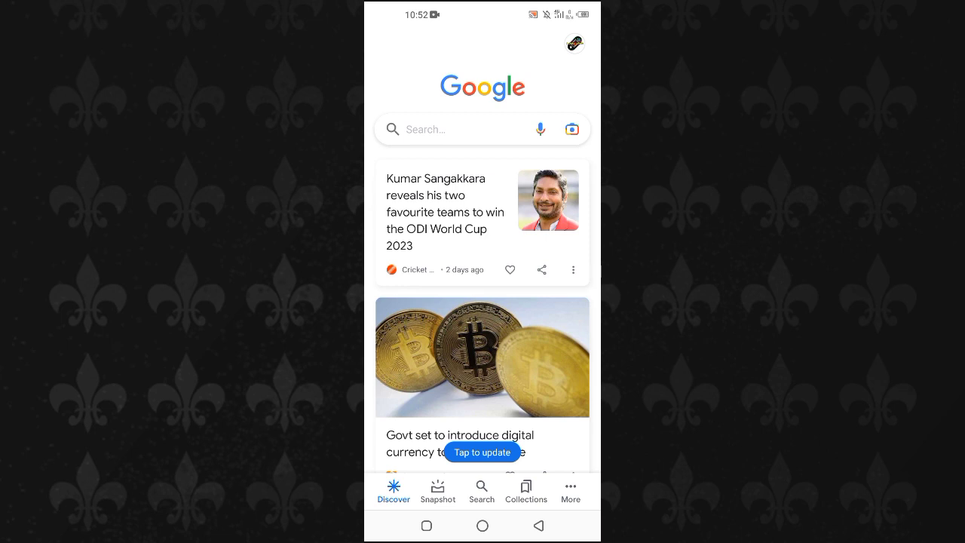
- Navigate from the app menu through Settings and Language & region to the Search region list
left_click(571, 43)
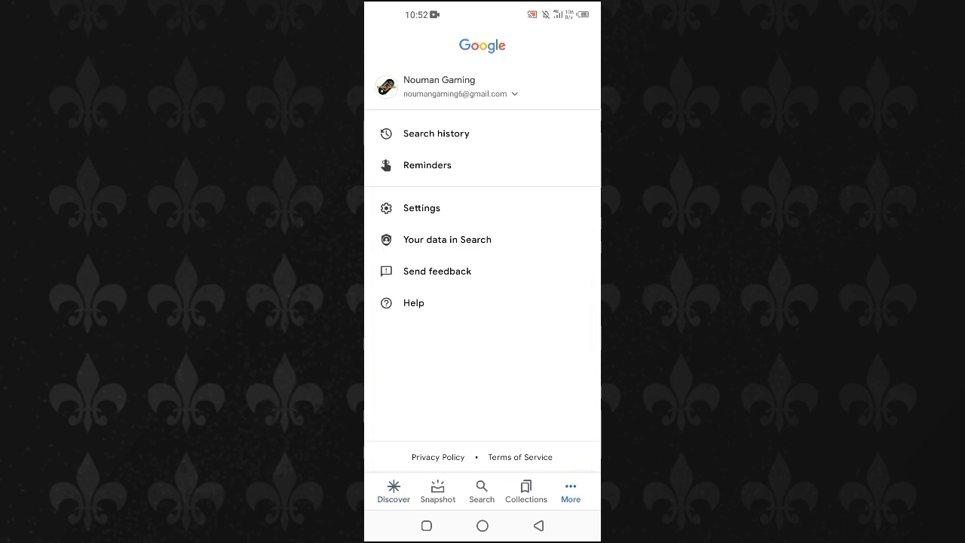
left_click(423, 208)
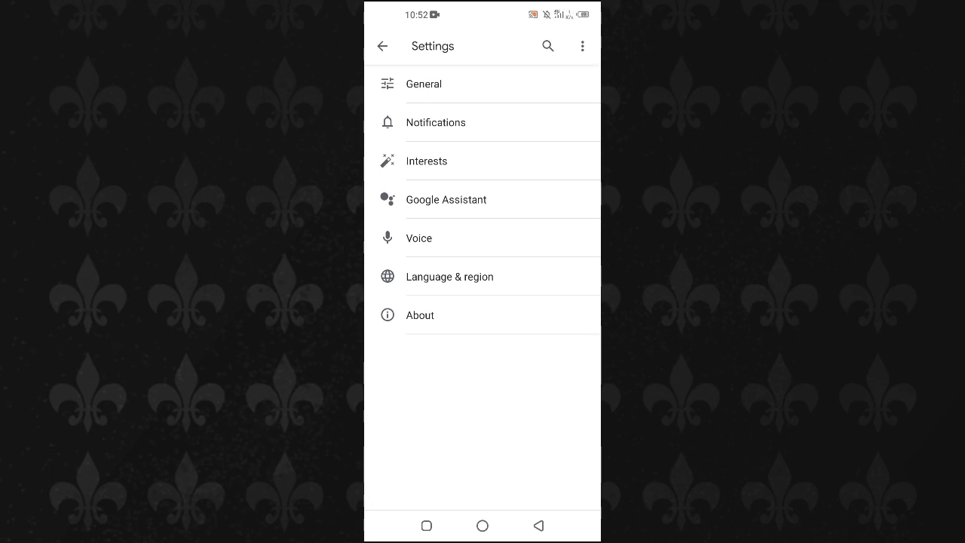
left_click(450, 276)
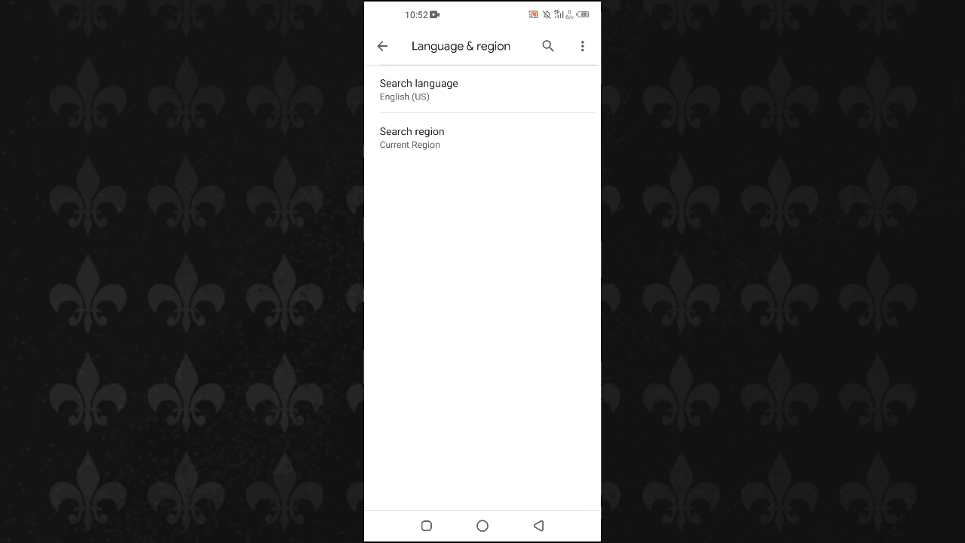
left_click(412, 139)
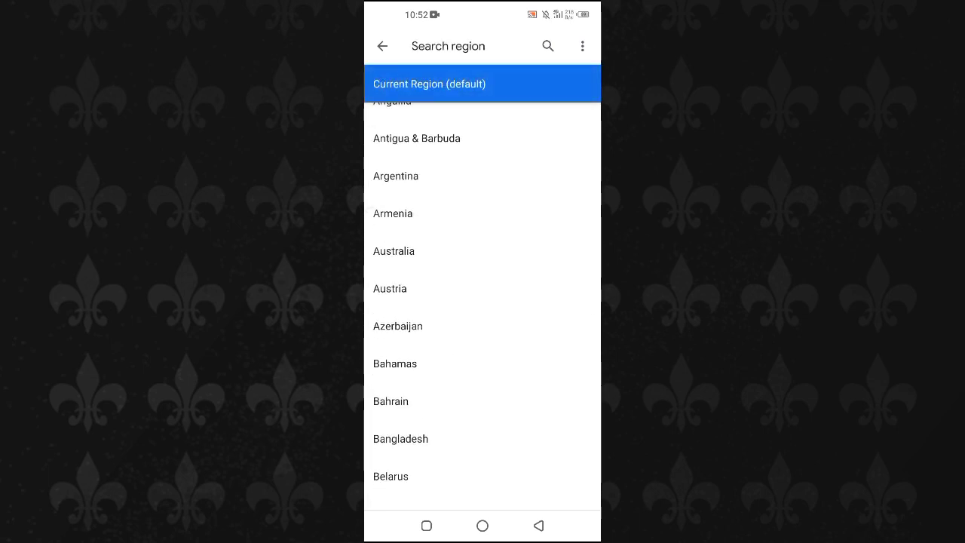
- Choose Denmark as the search region and return to Language & region settings
scroll("down", 3)
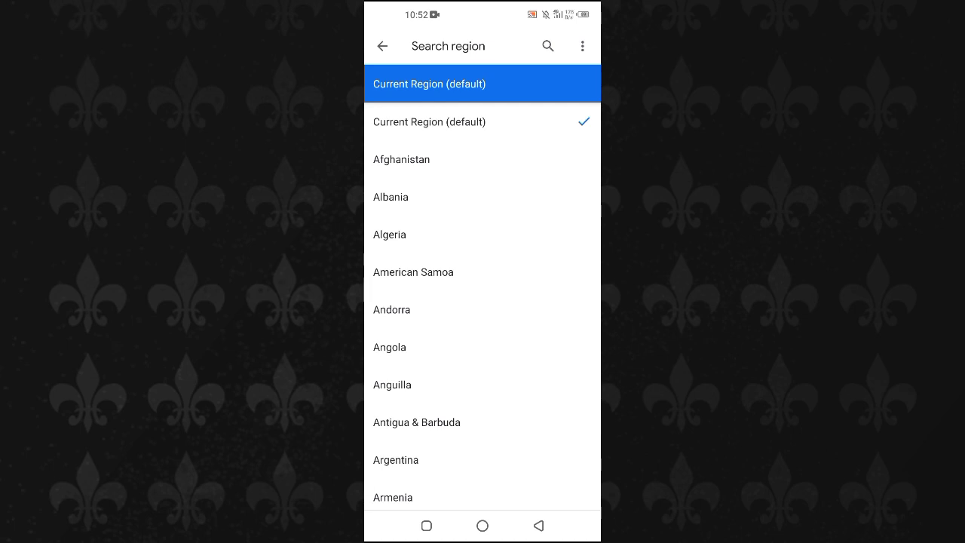
scroll("down", 3)
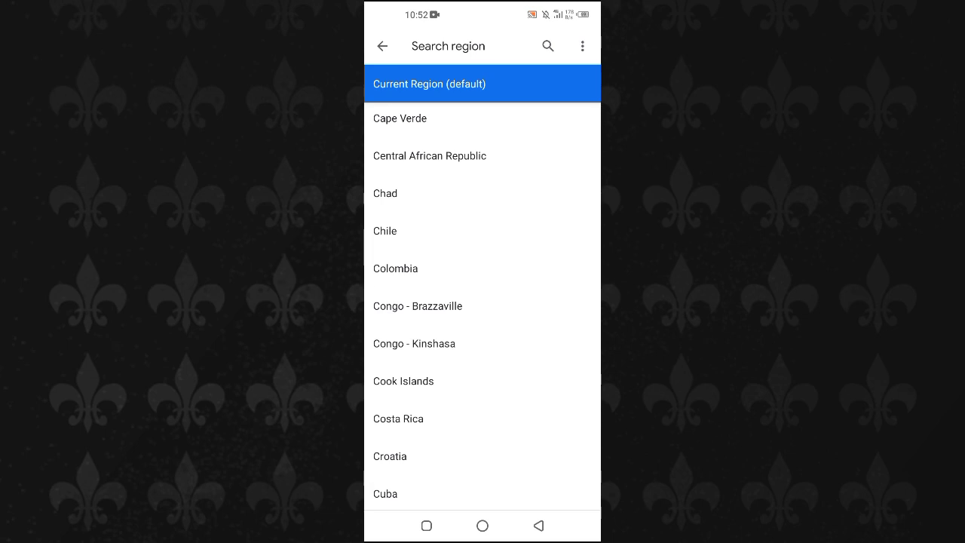
scroll("down", 3)
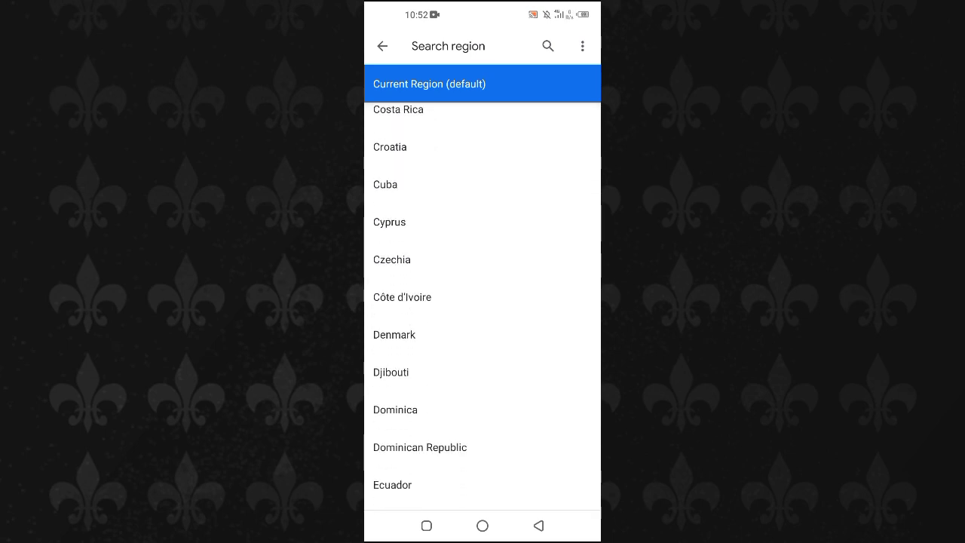
left_click(394, 334)
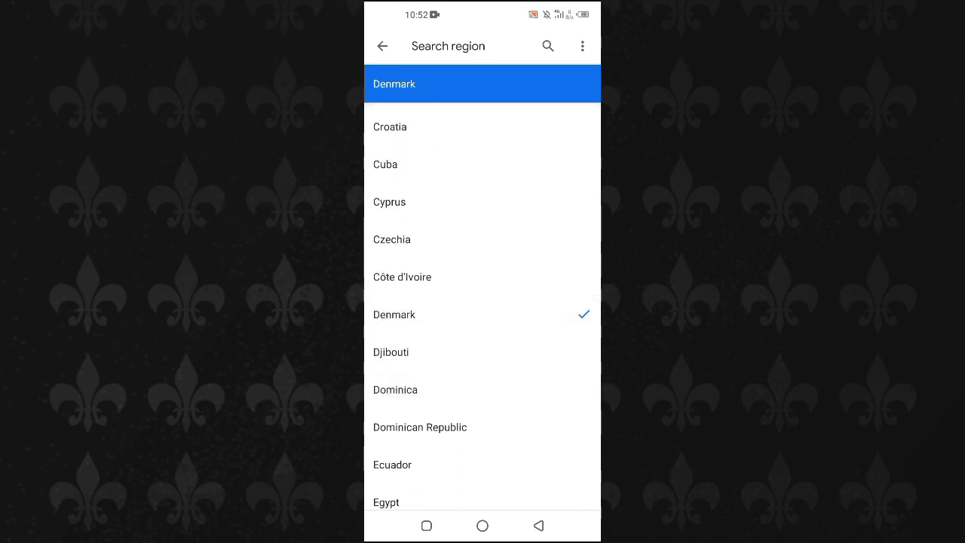
left_click(394, 83)
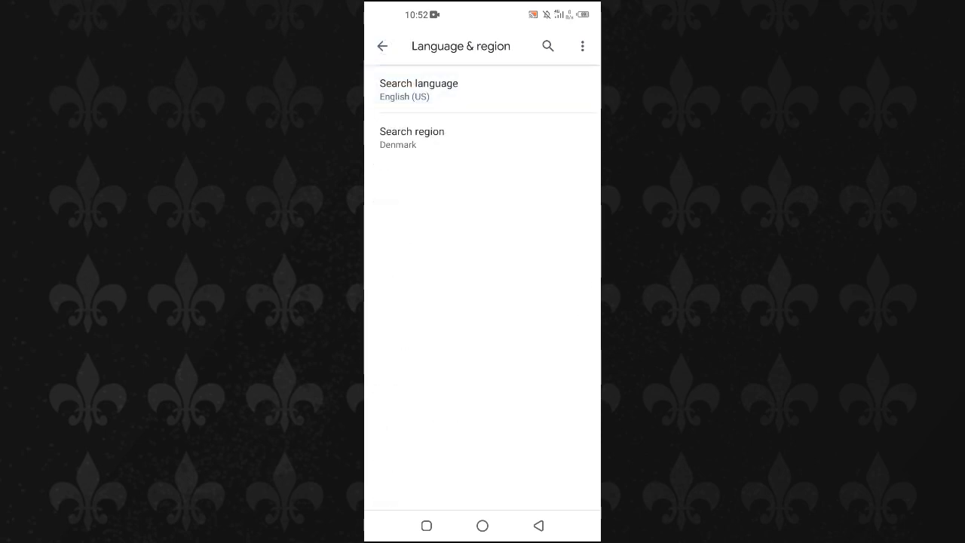